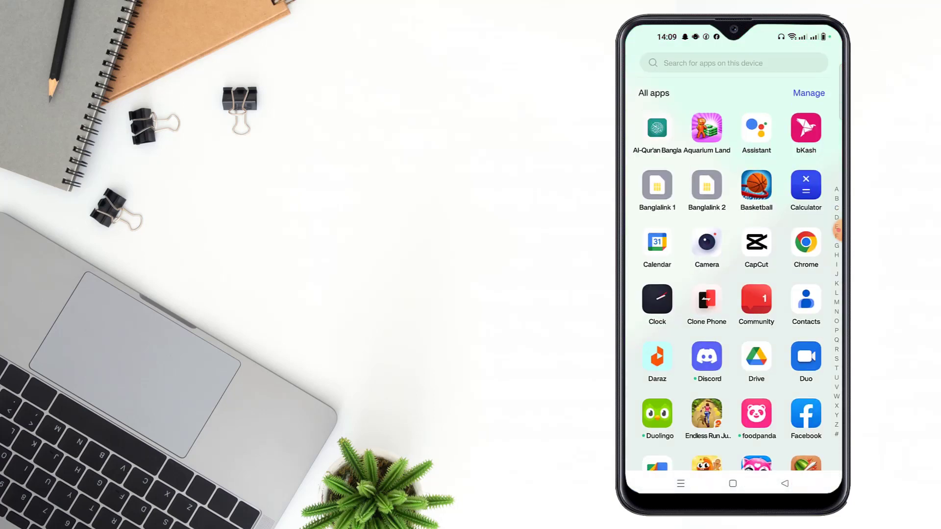
Step: Launch Facebook and begin creating an avatar profile picture from the profile picture options
click(805, 413)
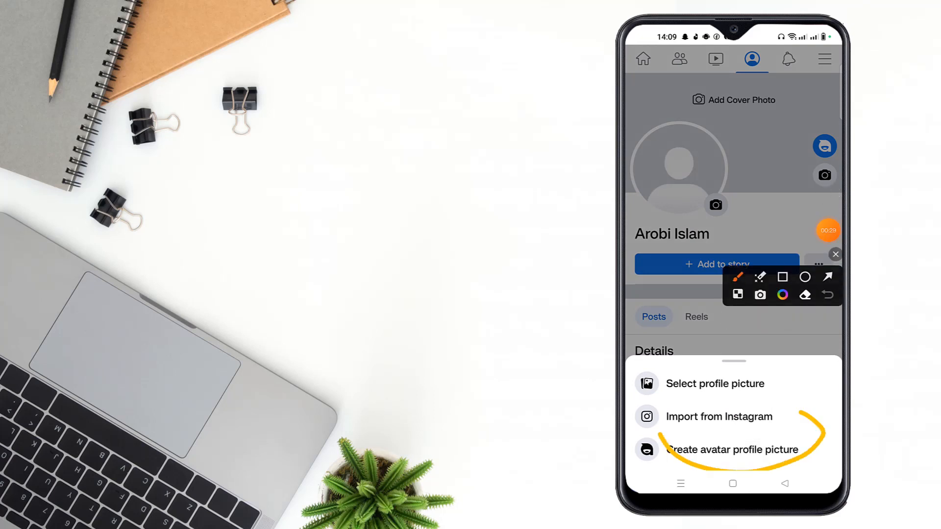
click(733, 450)
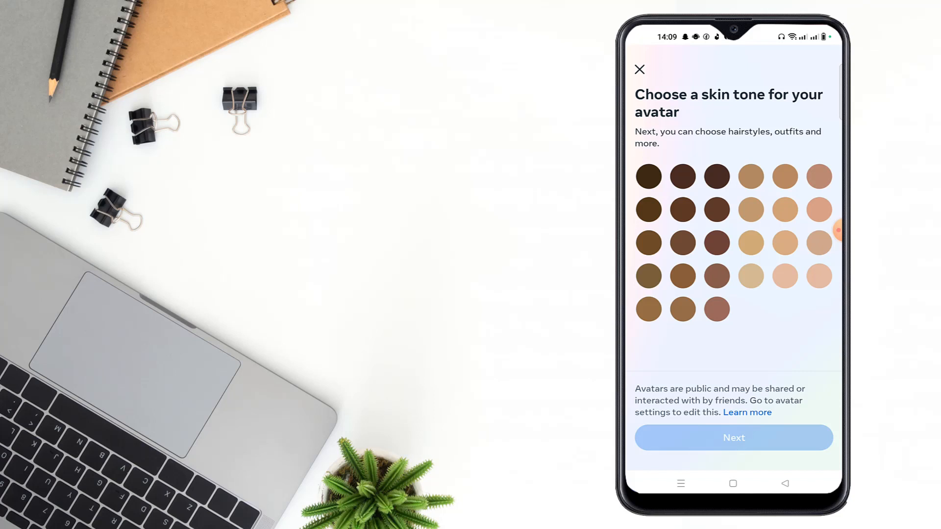
Step: Give the avatar a dark skin tone and the afro hairstyle, then proceed to hair colour
click(733, 438)
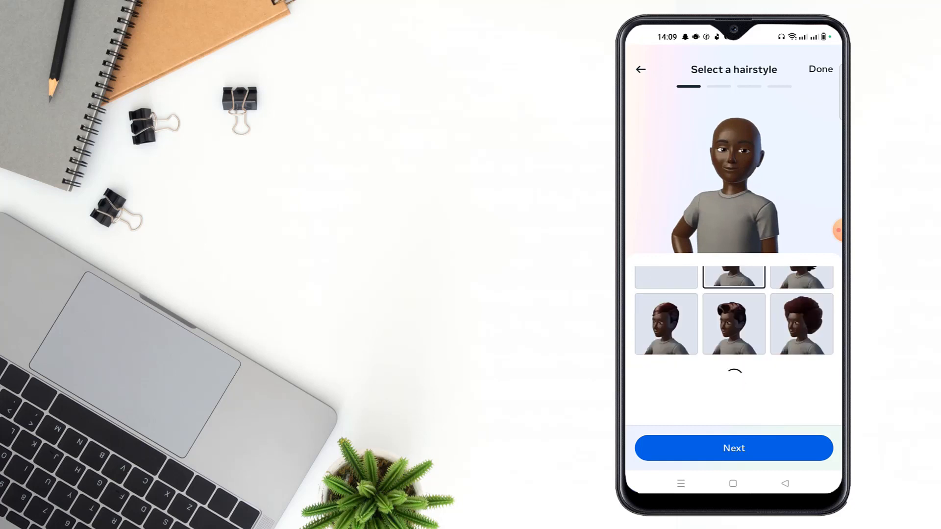
click(801, 324)
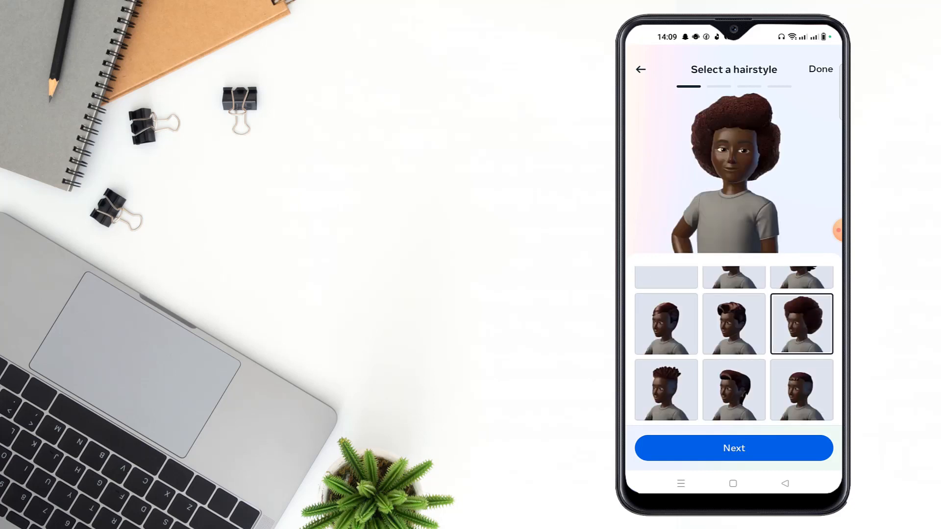
click(733, 447)
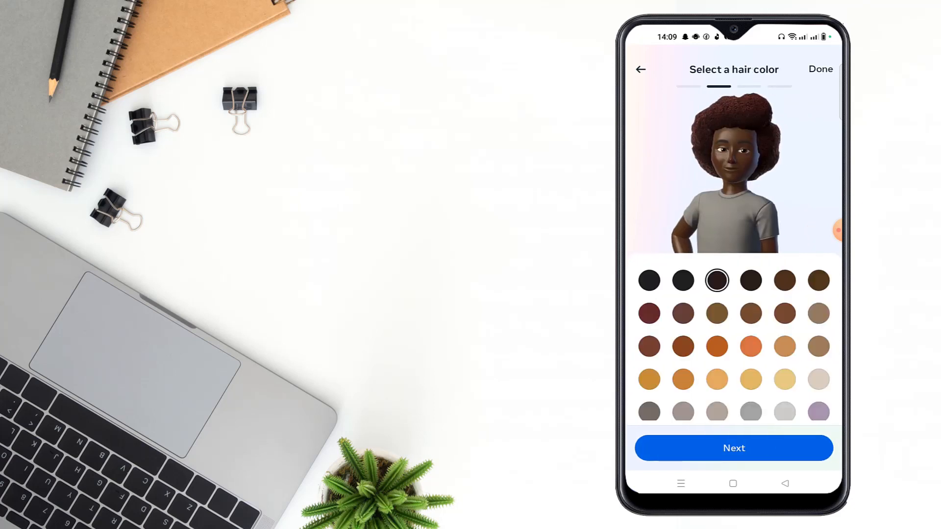
Step: Browse the hair colours, try black, and return from face shape to hair colour
scroll(down, 3)
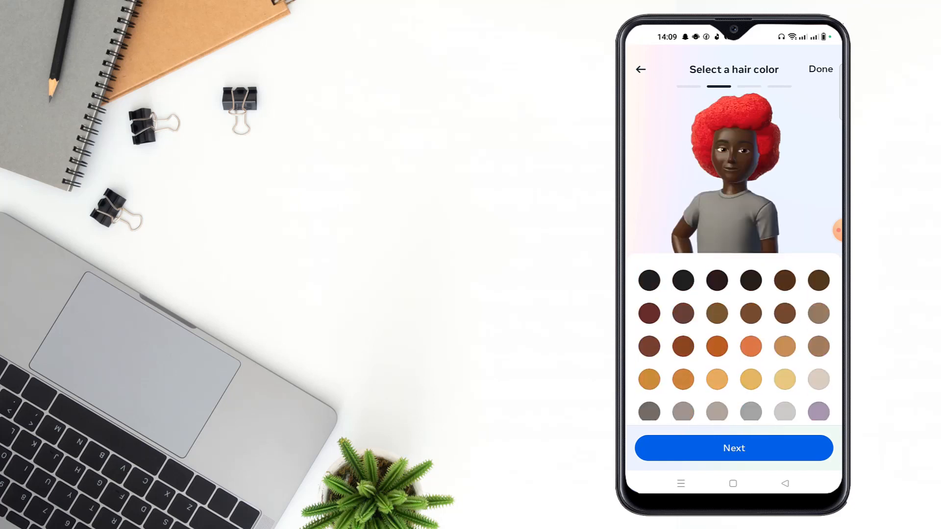
scroll(down, 3)
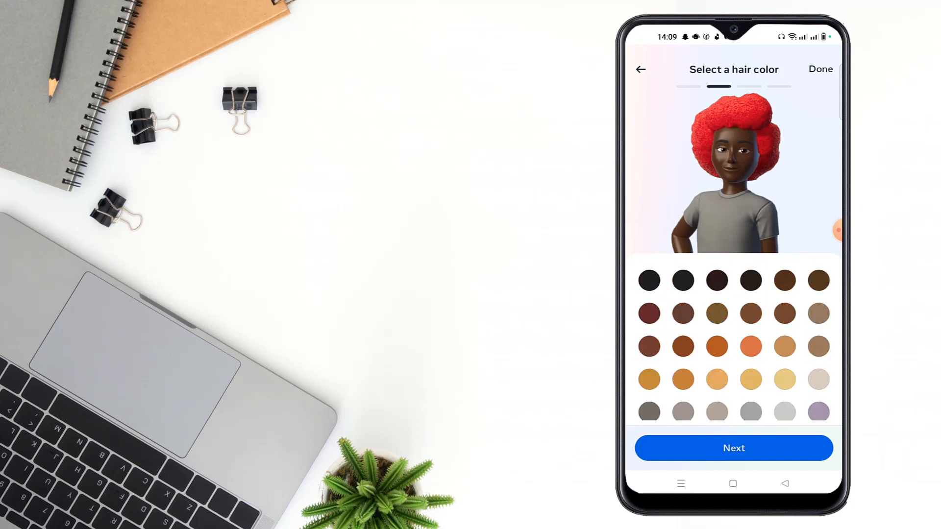
click(649, 280)
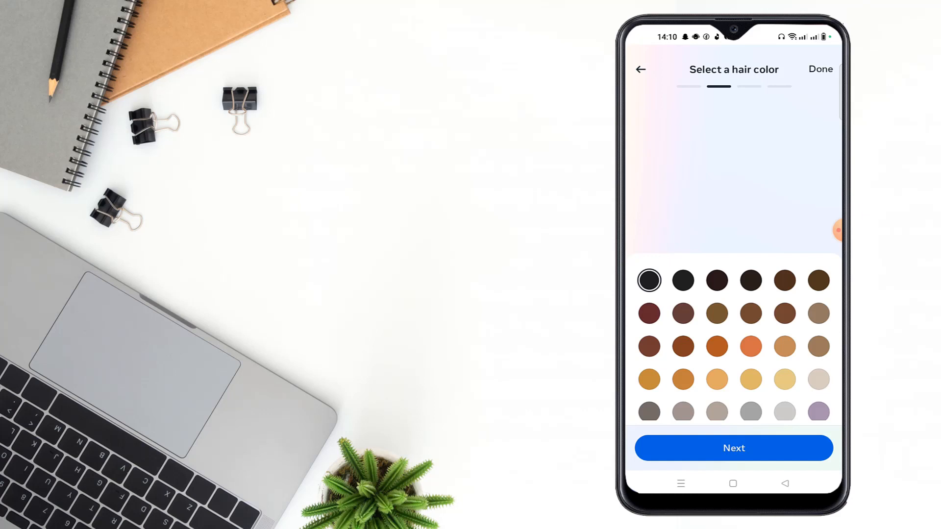
click(733, 448)
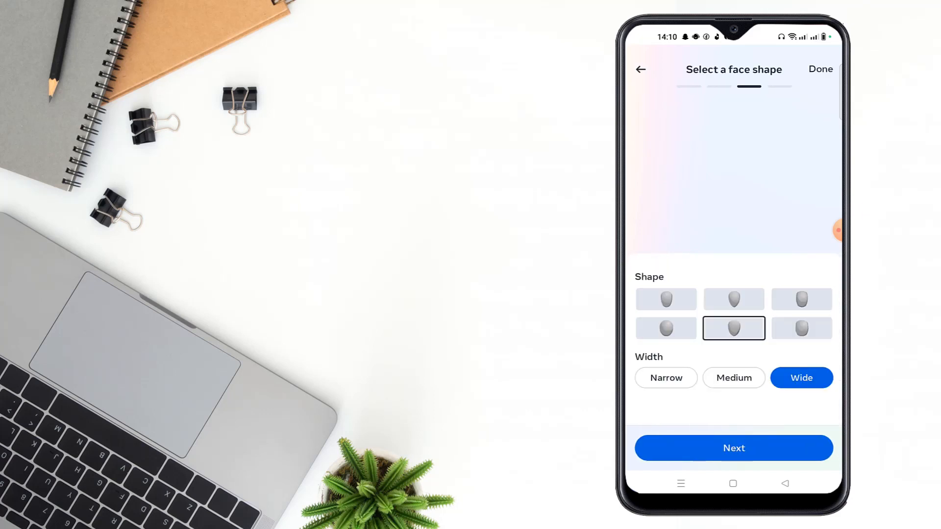
click(734, 448)
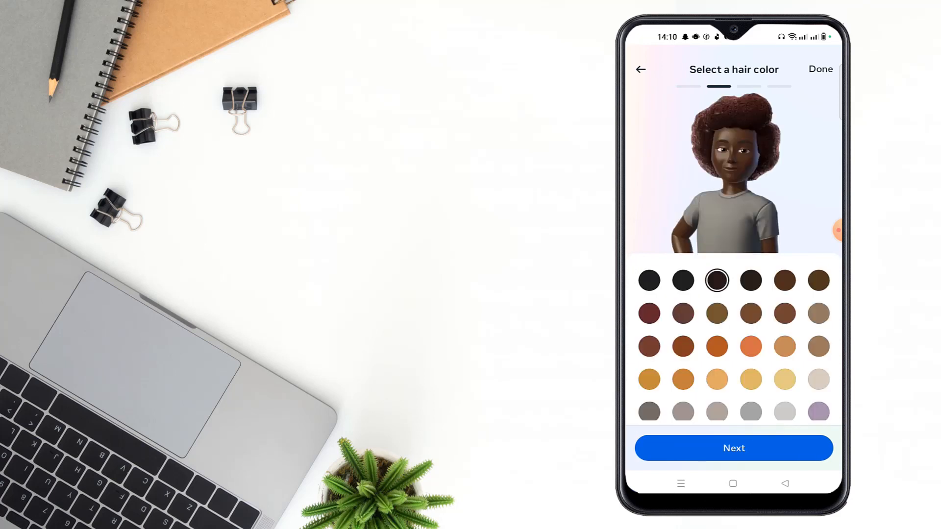
Step: Settle on a black shade for the afro and continue to the face shape step
click(649, 280)
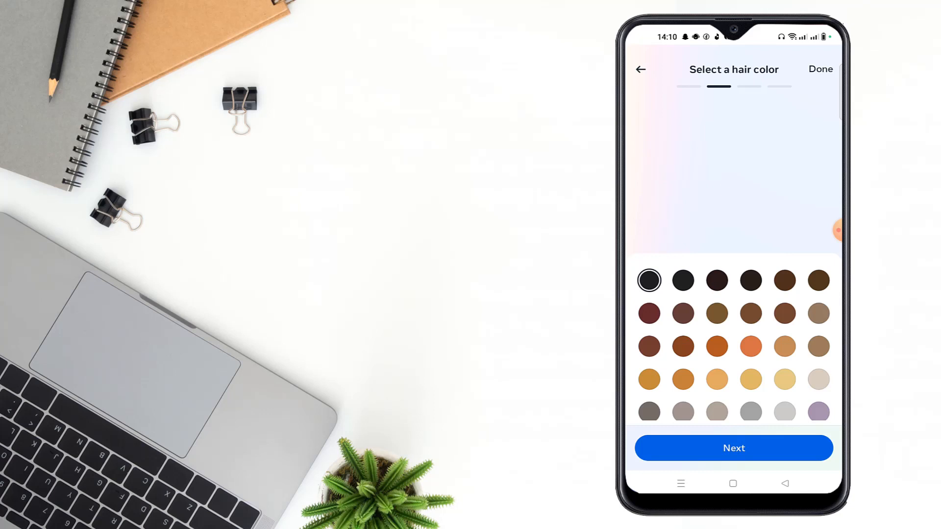
click(683, 280)
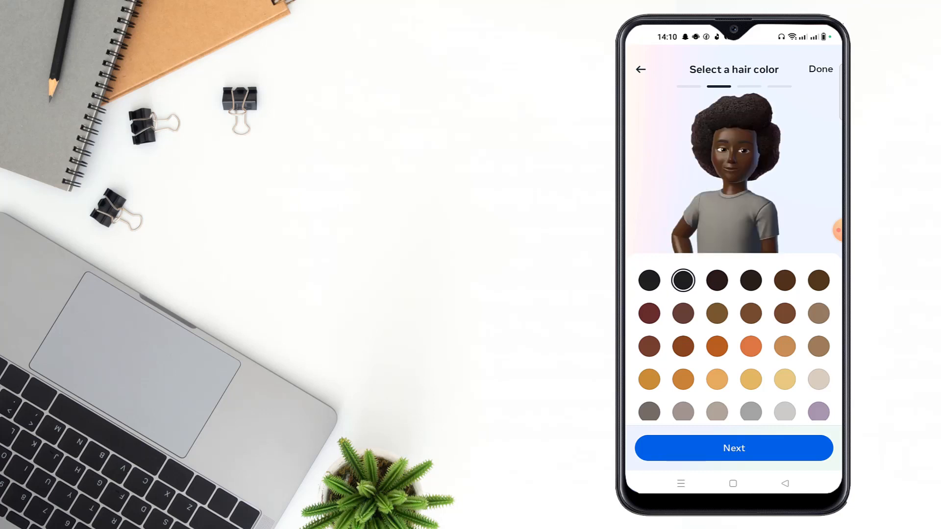
click(733, 448)
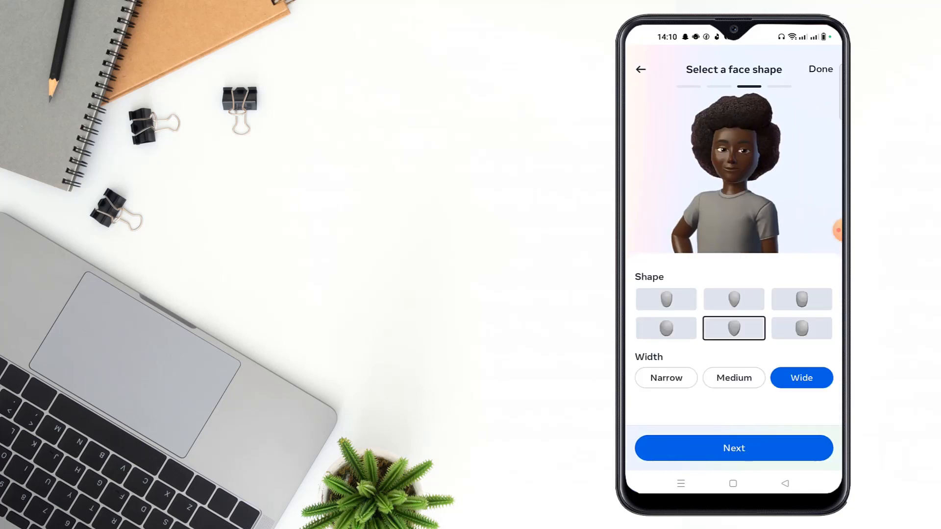
Step: Choose the first face shape and proceed to the outfit step
click(666, 300)
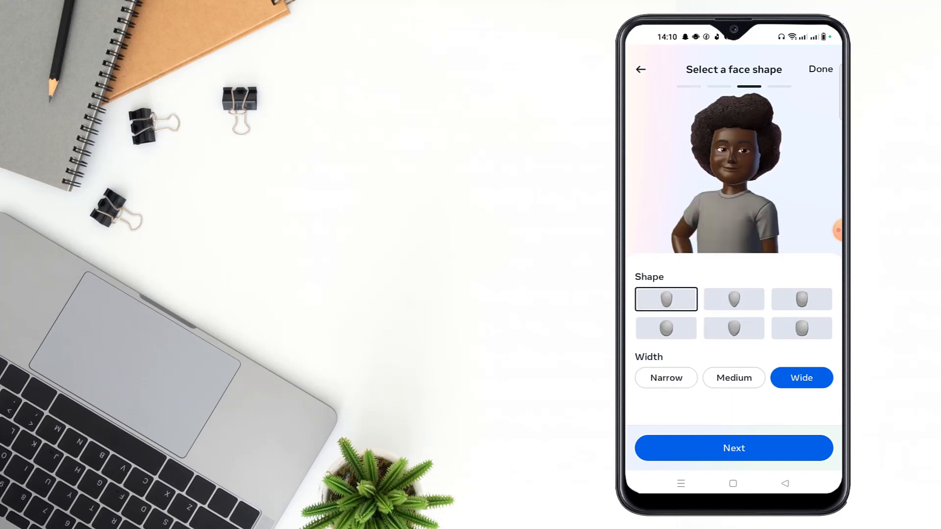
click(734, 448)
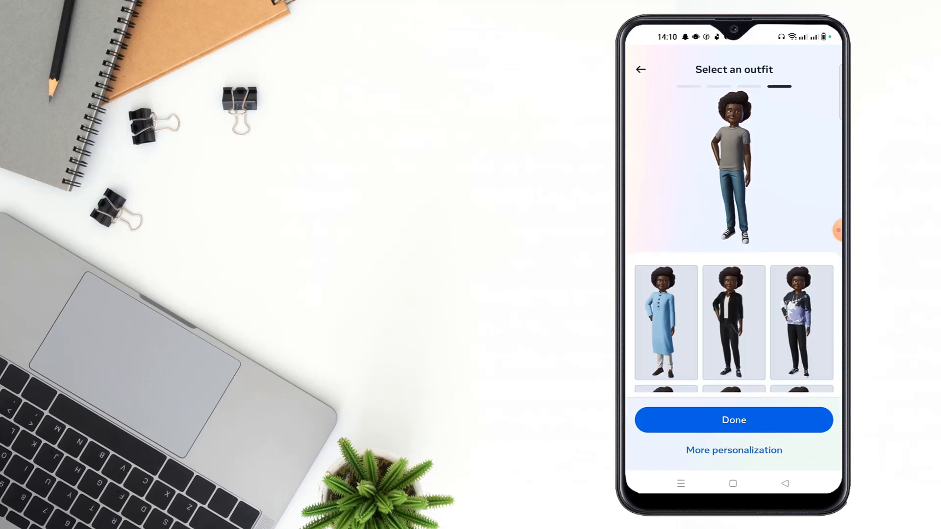
Step: Dress the avatar in the black jacket outfit and save the changes
click(733, 322)
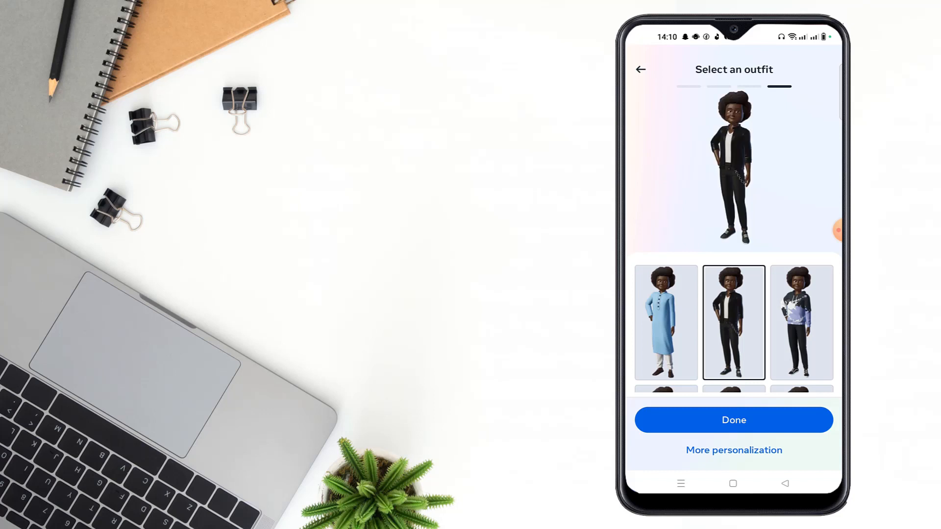
scroll(down, 3)
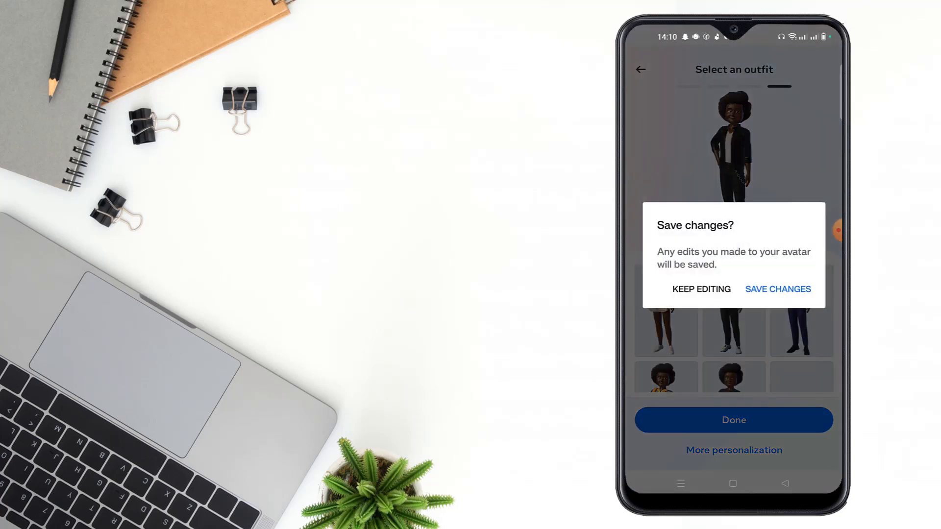
click(777, 290)
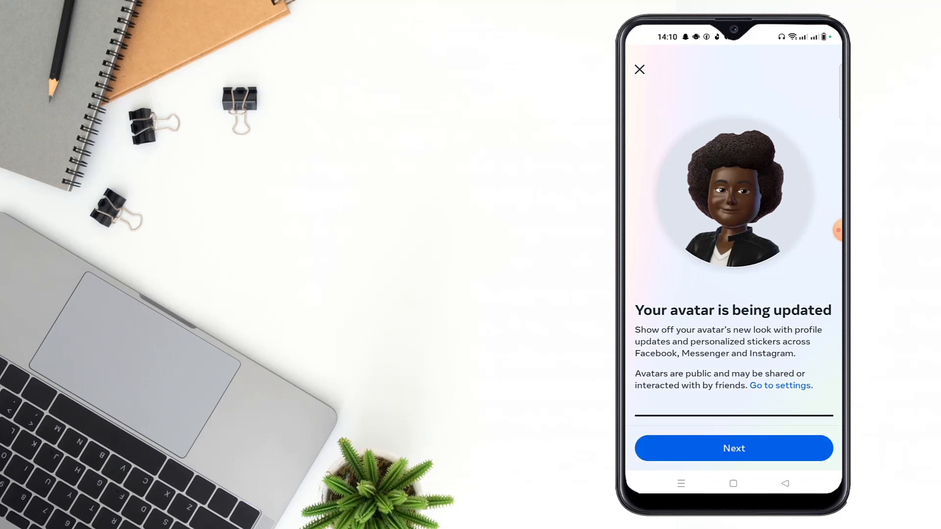
Step: Pass the avatar update notice and link accounts in Accounts Center to continue
click(732, 449)
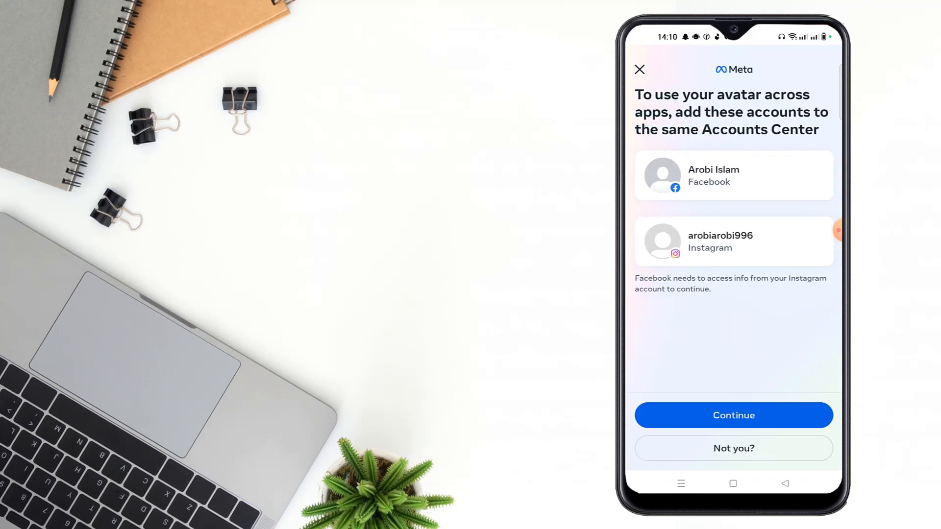
click(734, 415)
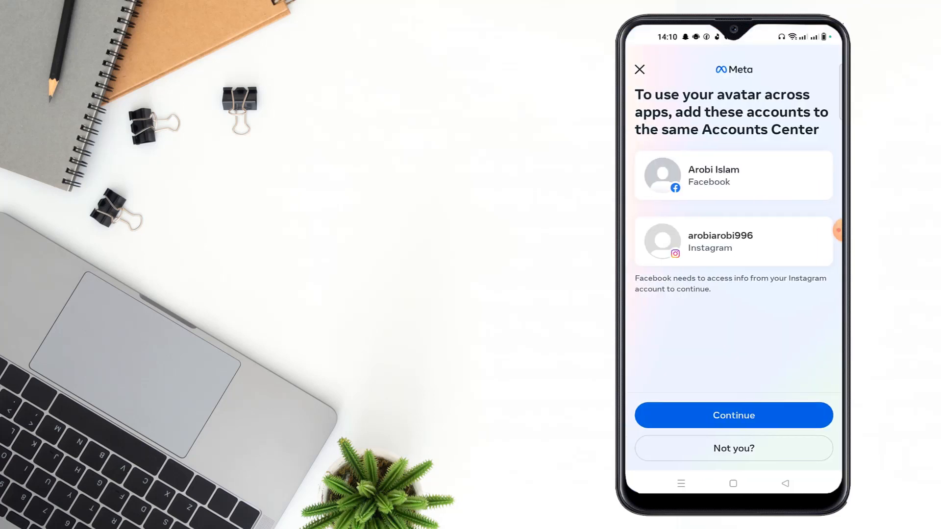
click(733, 415)
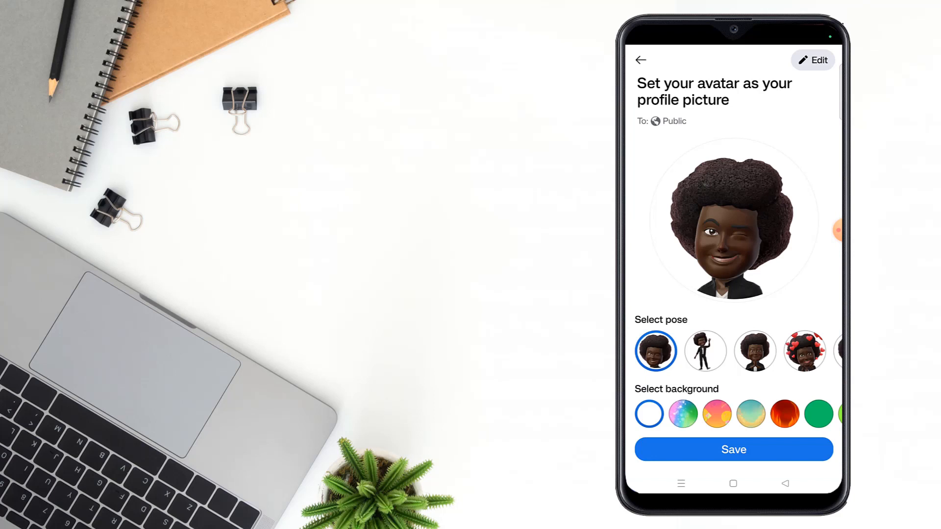
Step: Choose the pink-orange background and save the avatar as profile picture
click(804, 352)
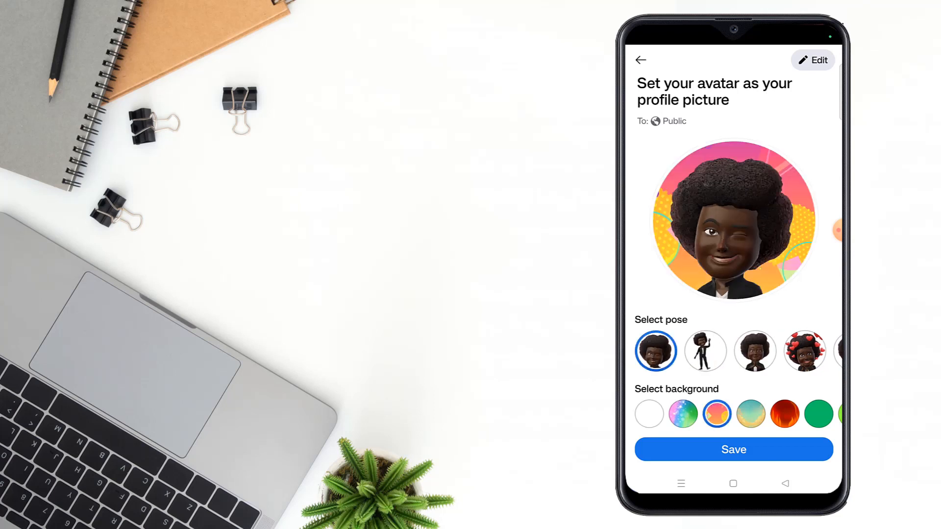
click(733, 450)
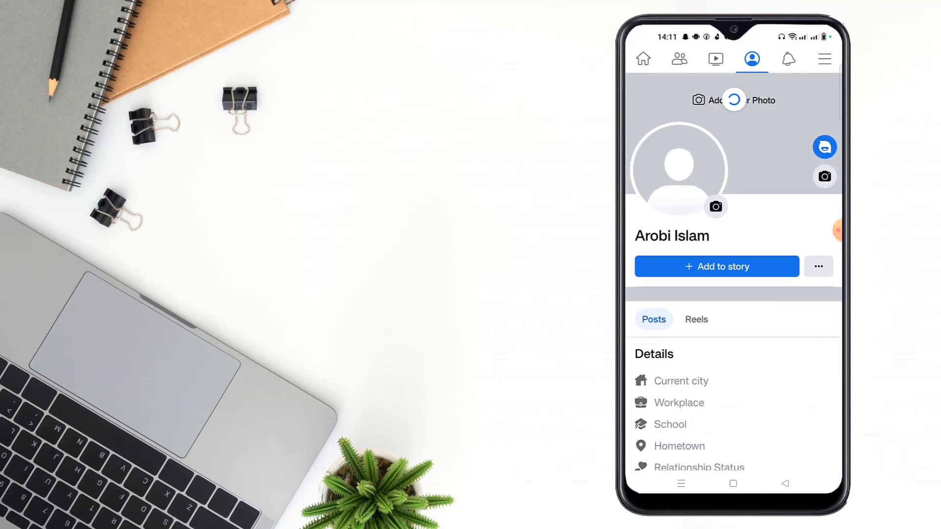
Step: Reopen the avatar profile picture setup from profile picture options and save again
click(715, 207)
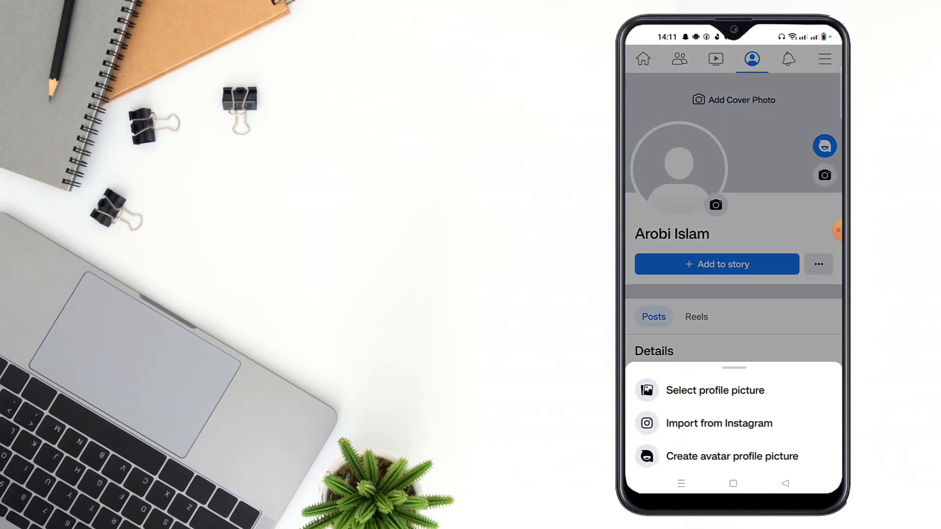
click(732, 456)
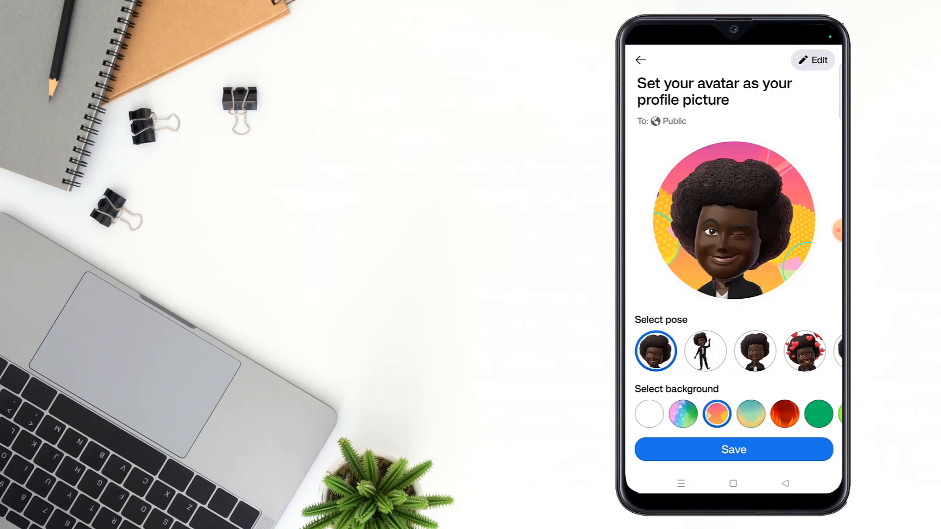
click(734, 449)
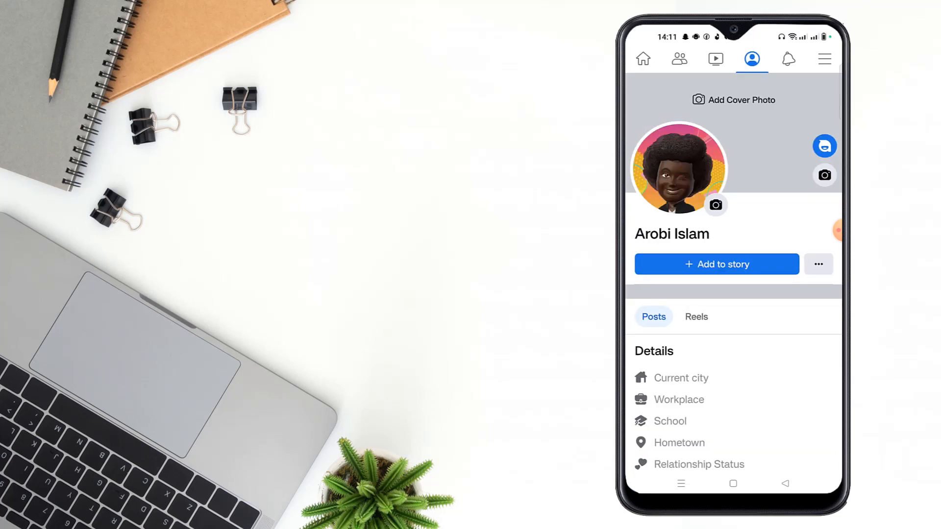